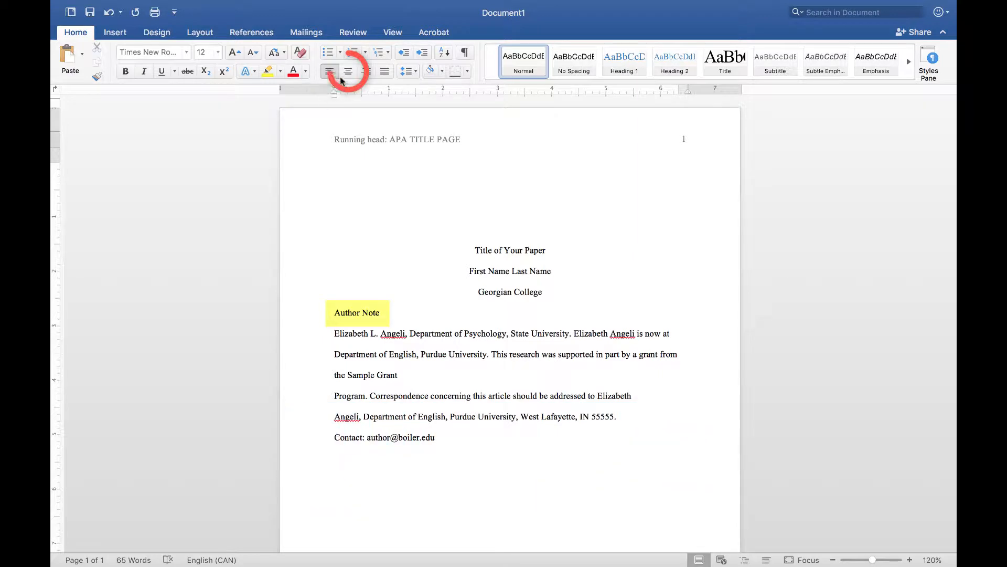
Center the Author Note heading using the Home alignment button
left_click(347, 71)
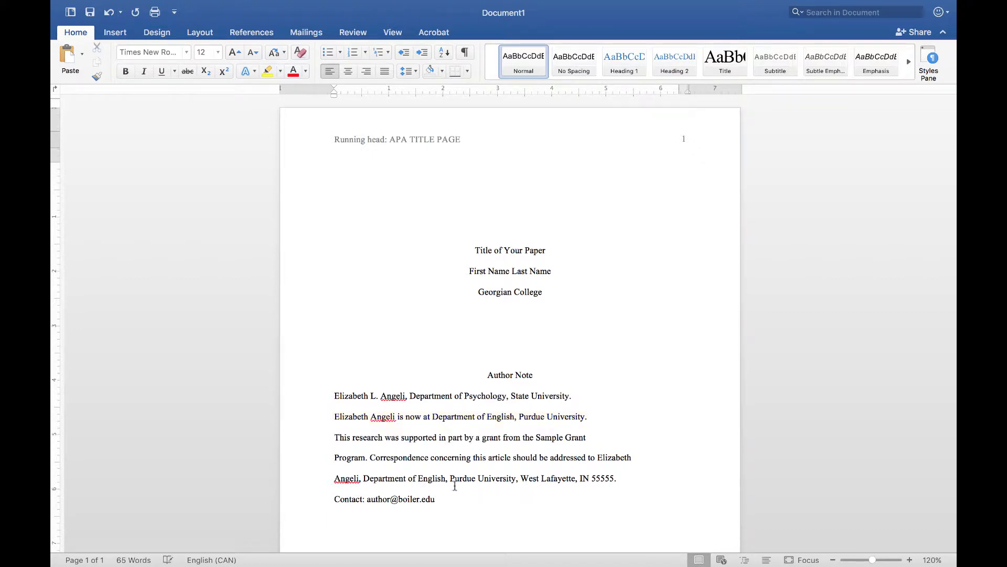
Break the Correspondence sentence onto its own paragraph after the grant support sentence
left_click_drag(334, 436, 368, 457)
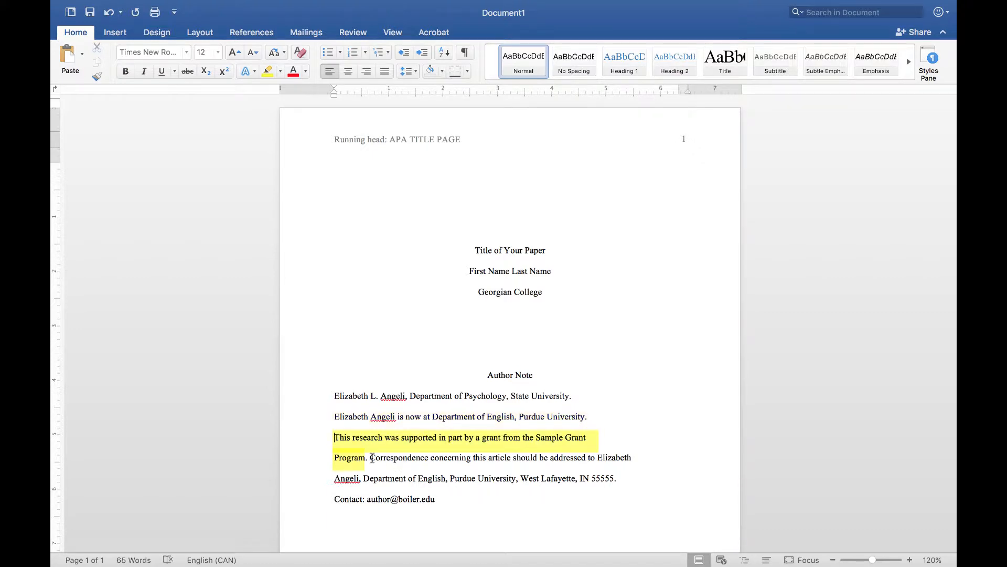
key("Enter")
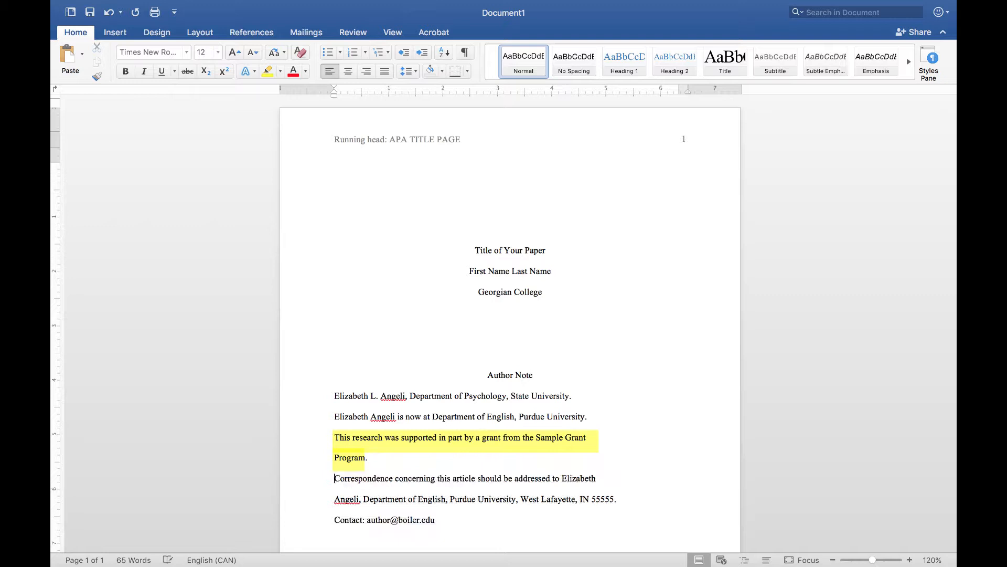